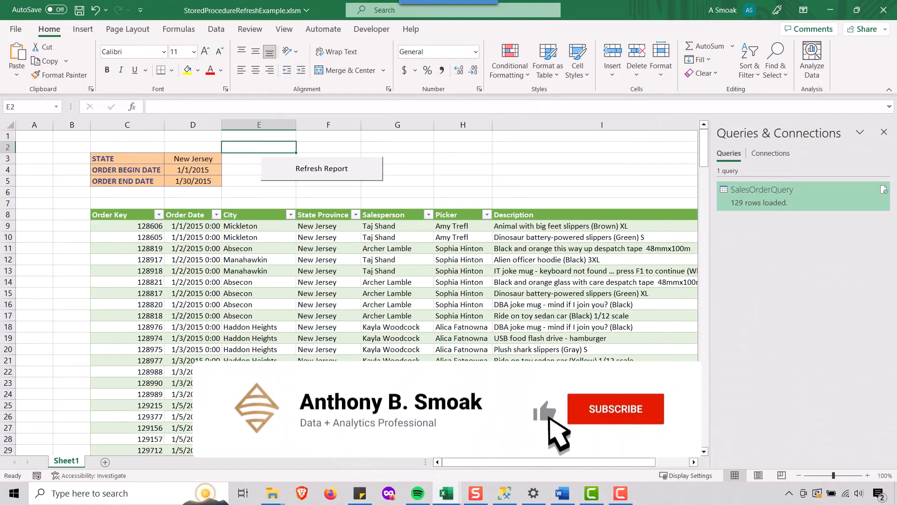
{"action": "left_click", "coordinate": [615, 408]}
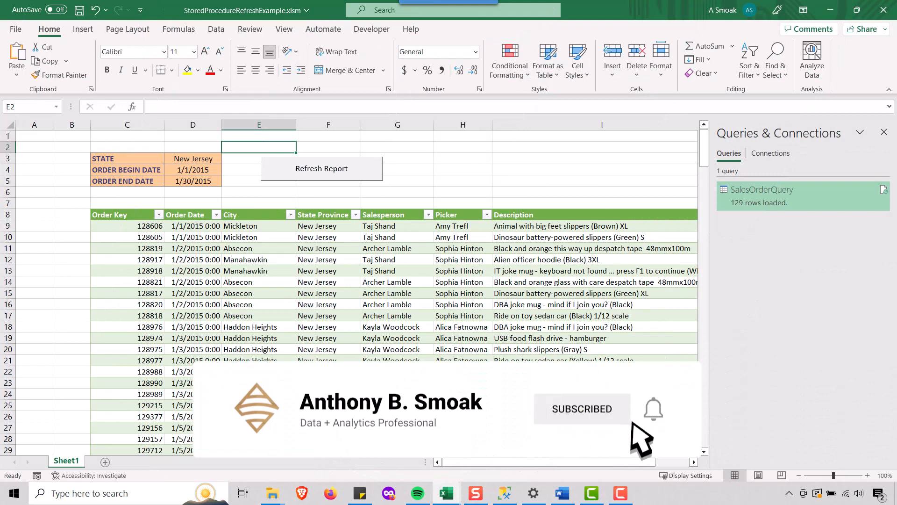
{"action": "left_click", "coordinate": [654, 409]}
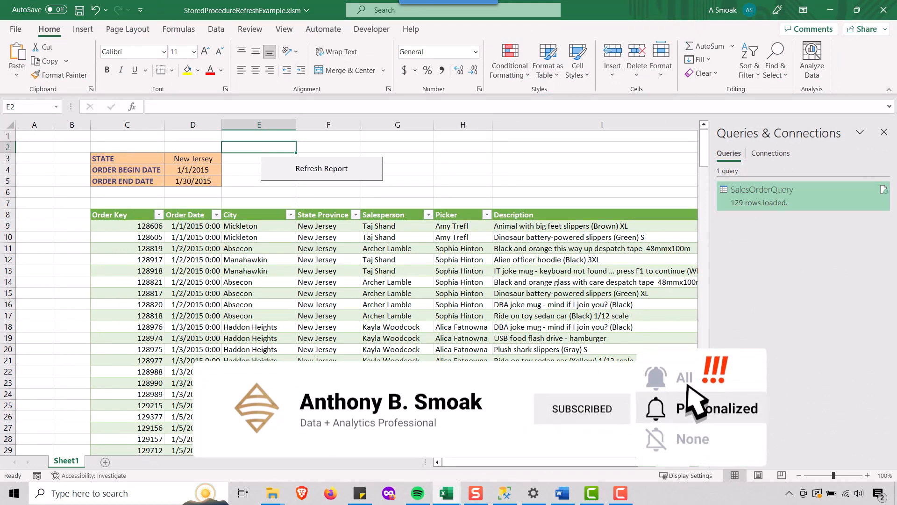